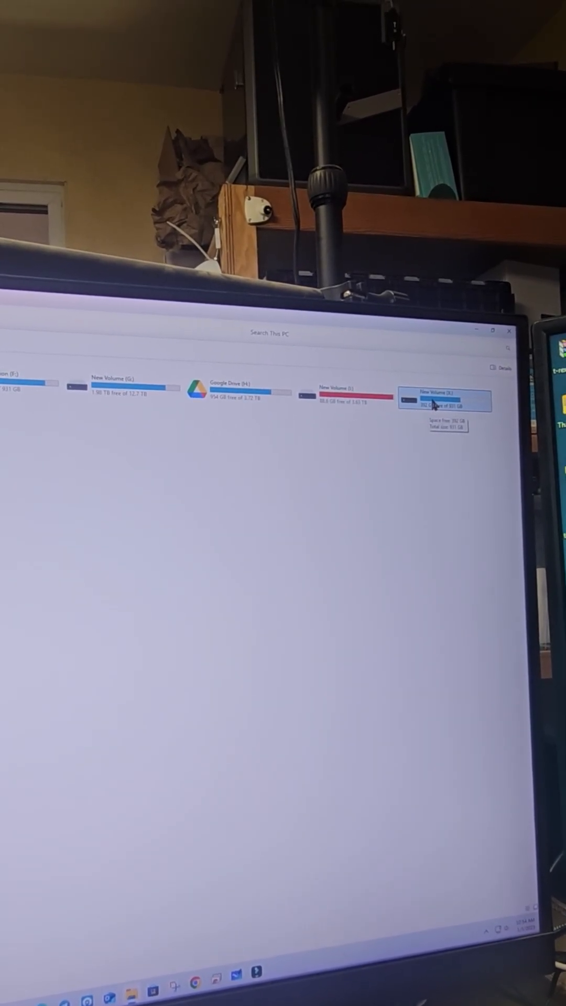
Enter the New Volume drive from This PC to reveal its product folders and media files
double_click(444, 398)
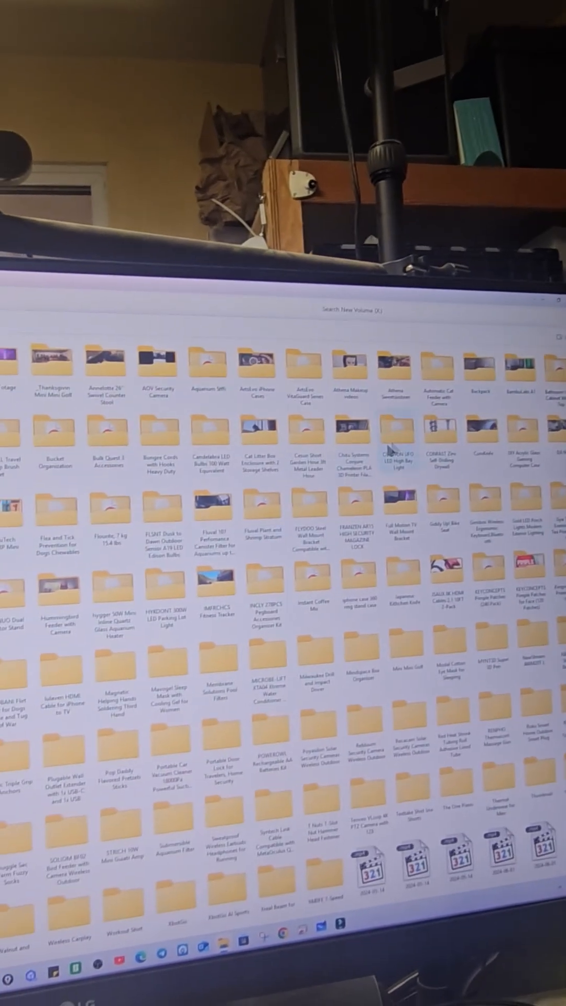